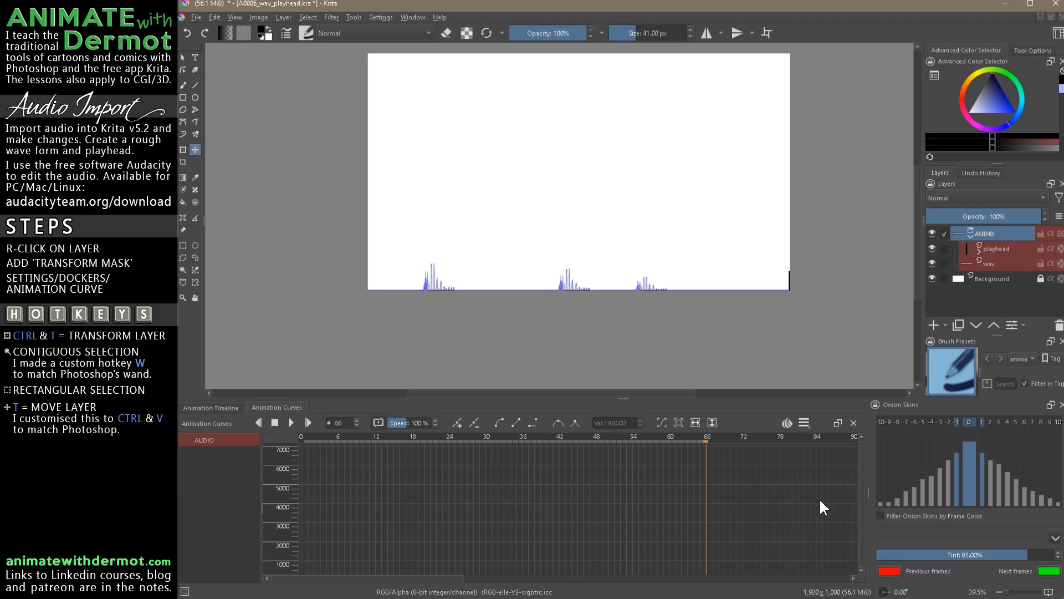
# Add a transform mask under the playhead layer and show the Animation Timeline.
pyautogui.click(997, 248)
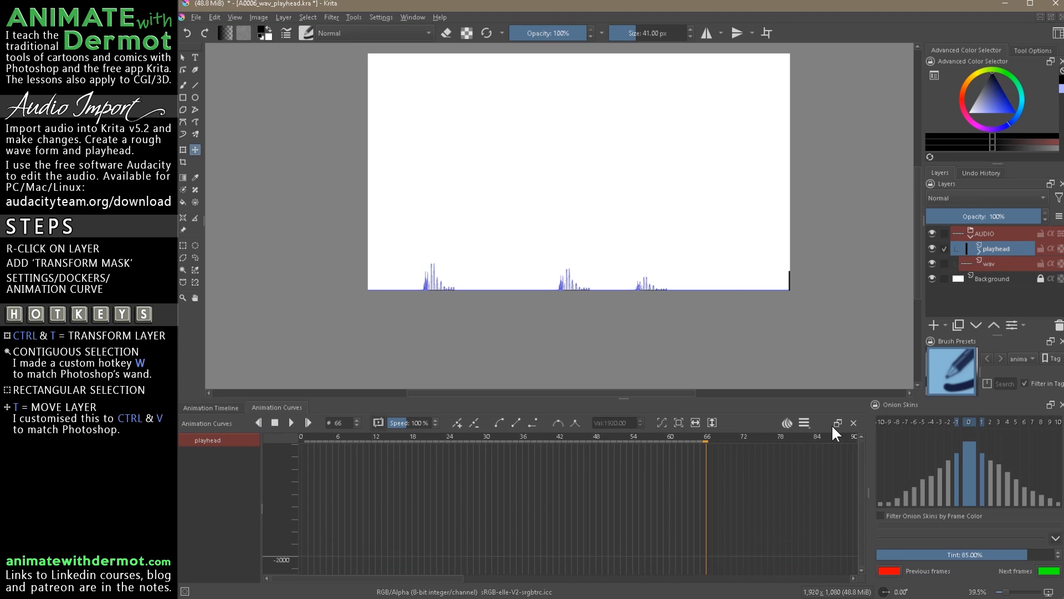
pyautogui.click(211, 407)
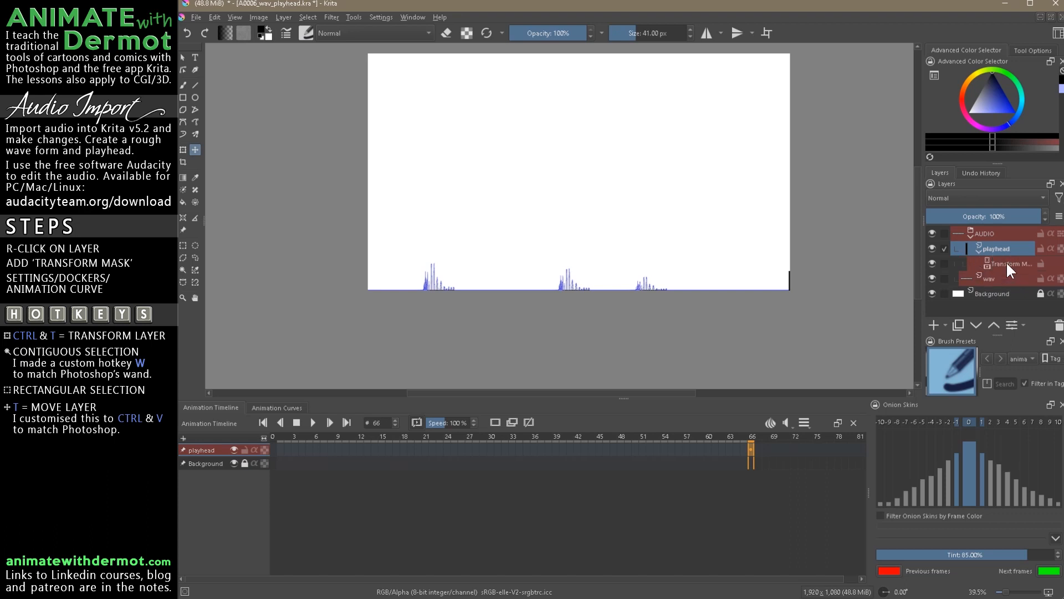
# Keyframe the transform mask's start and end positions and view its rising Position (X) curve.
pyautogui.click(998, 263)
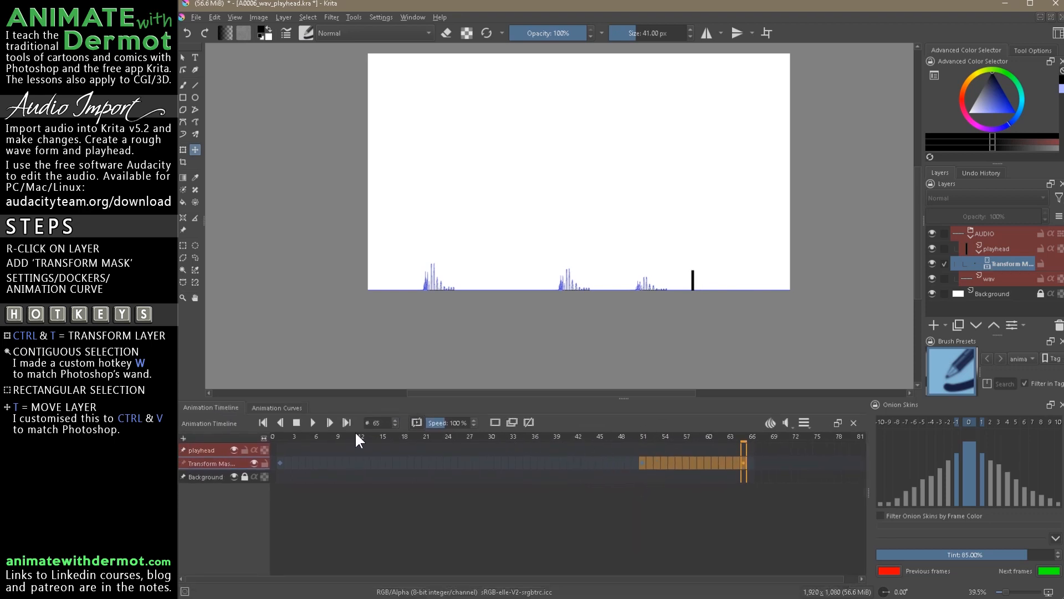
pyautogui.click(312, 423)
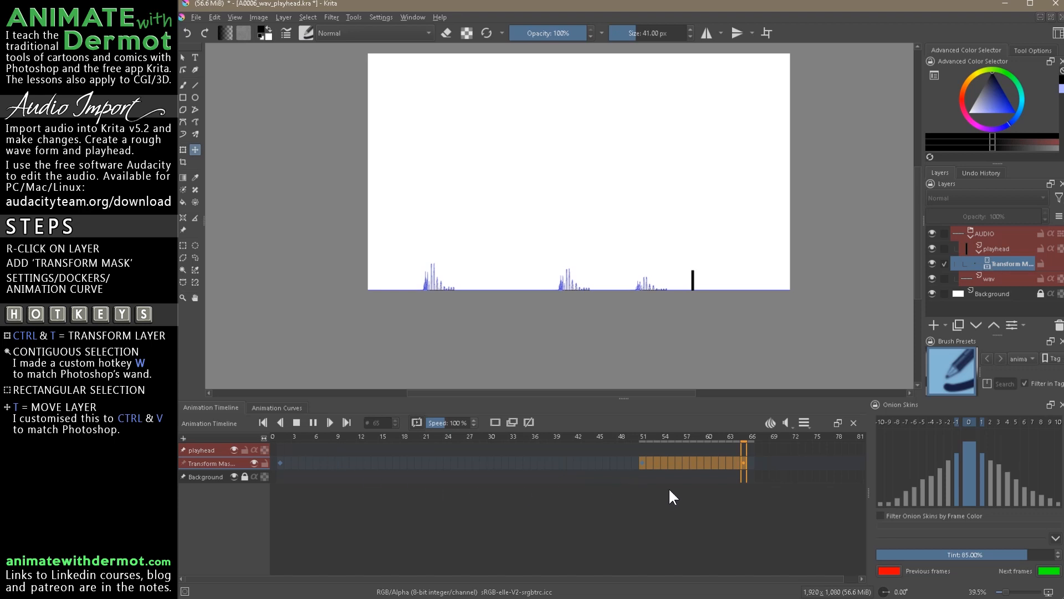
pyautogui.click(276, 408)
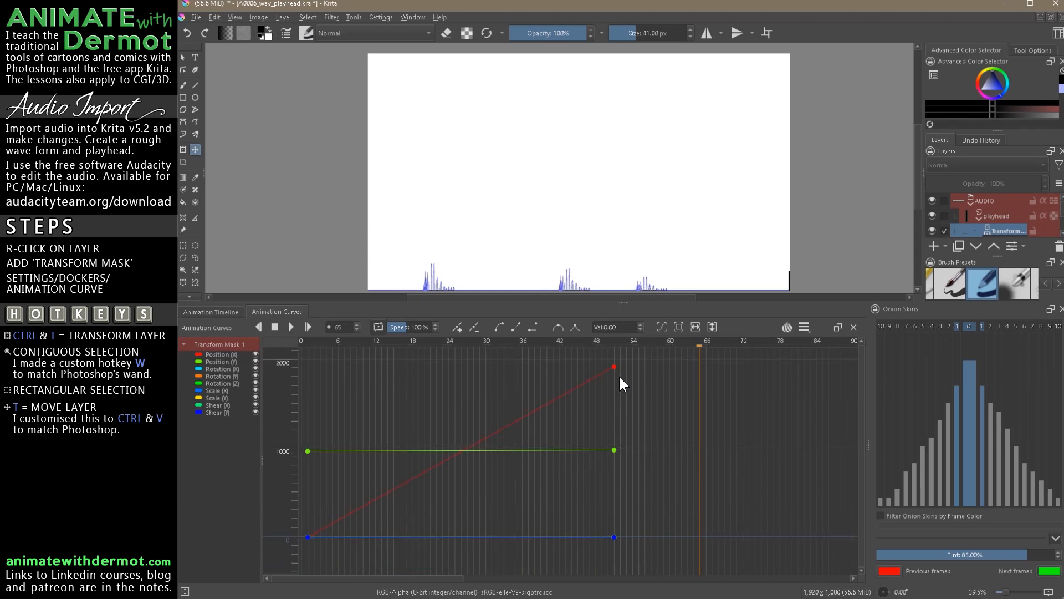
# Drag the end position keyframes back to around frame 30 so the sweep finishes earlier.
pyautogui.click(614, 367)
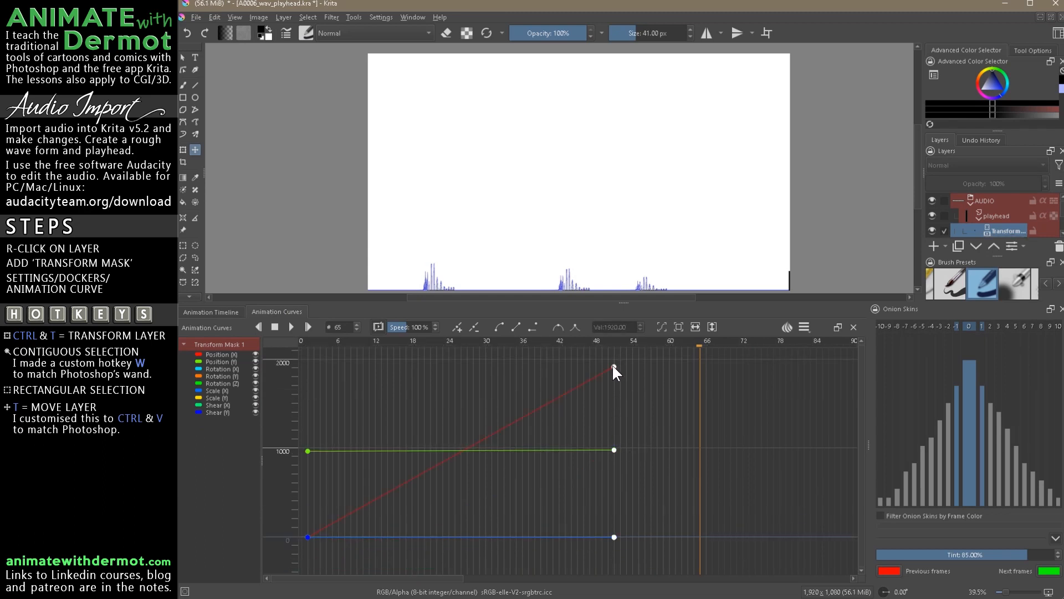
pyautogui.moveTo(613, 372); pyautogui.dragTo(486, 372)
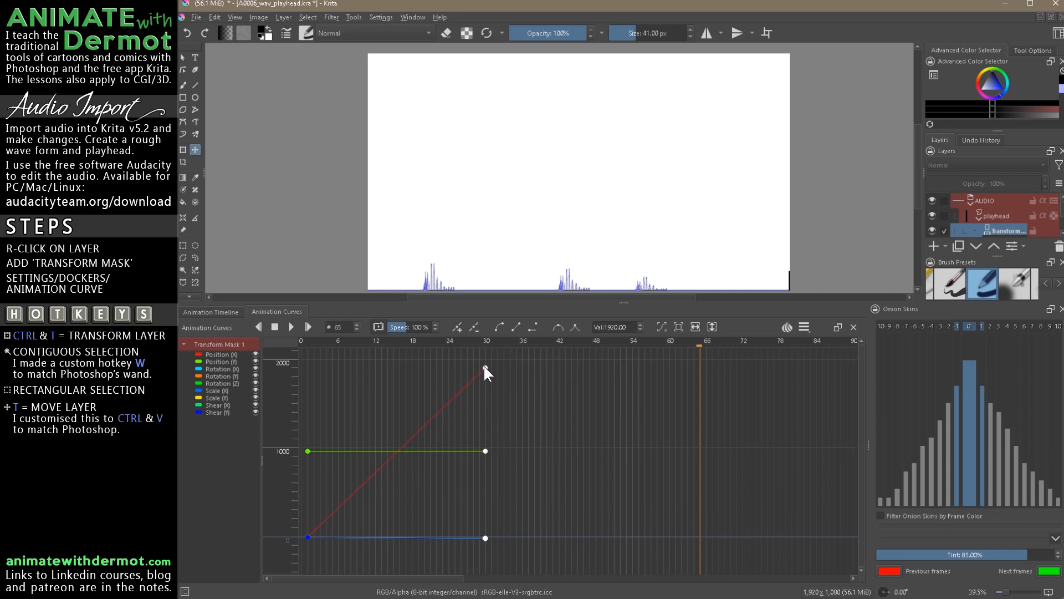
pyautogui.moveTo(485, 451); pyautogui.dragTo(475, 455)
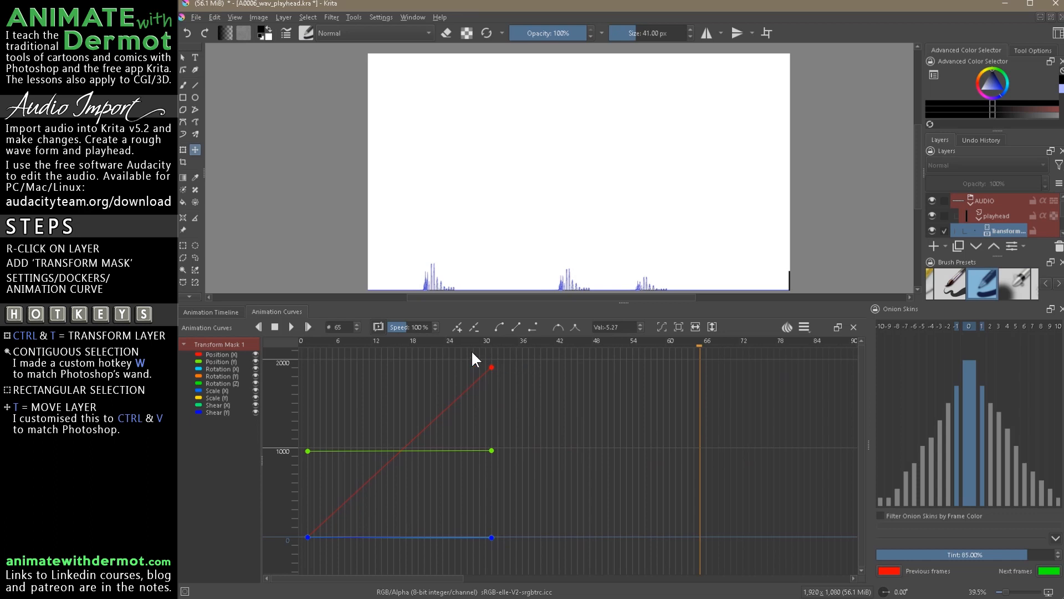
pyautogui.click(211, 311)
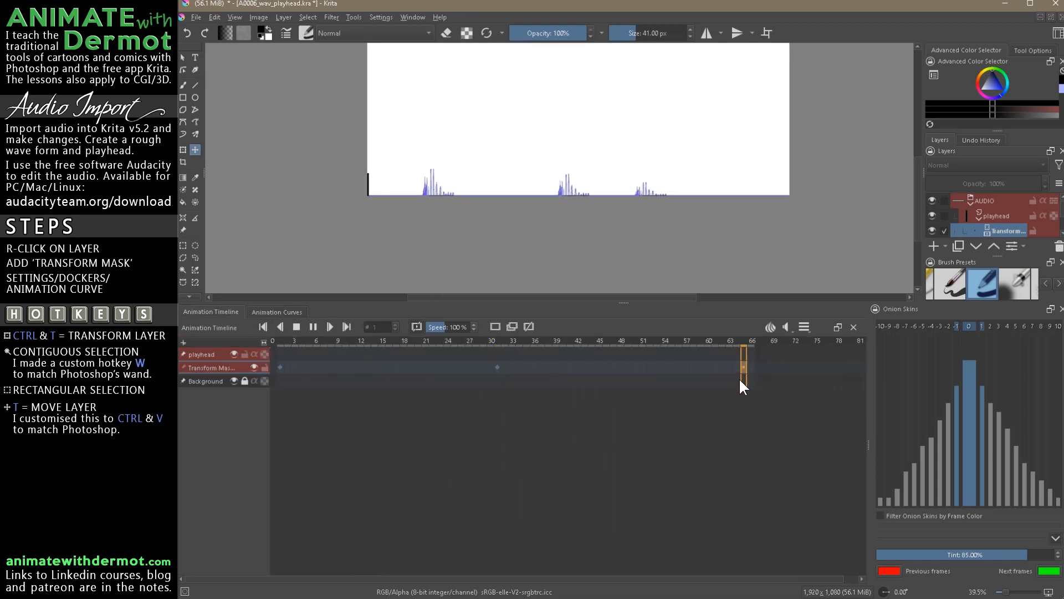
pyautogui.moveTo(718, 379)
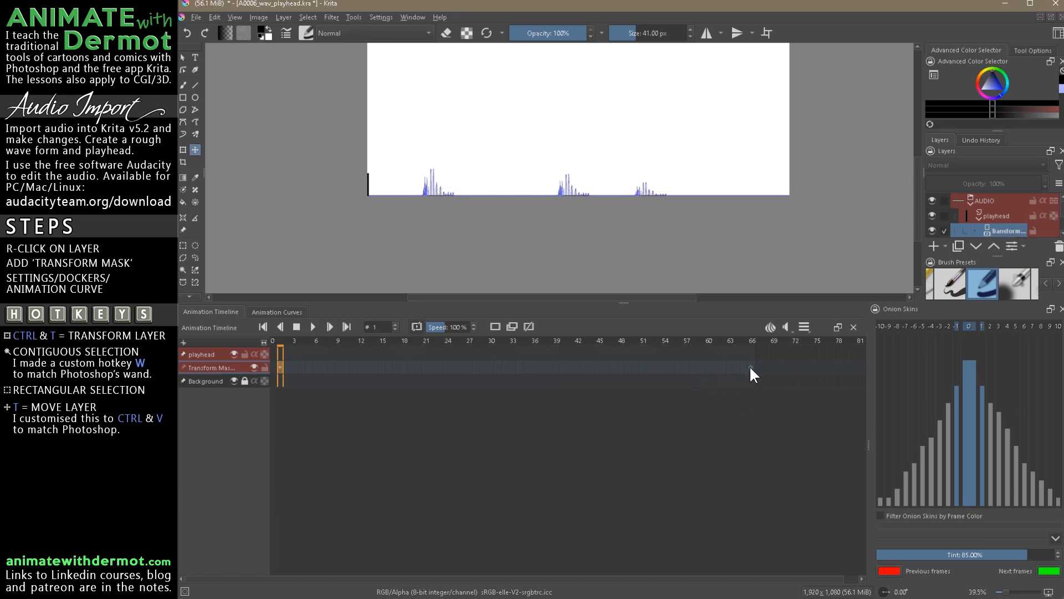
# Jump to frame 66 and adjust the position curve so it extends out to that frame.
pyautogui.click(276, 312)
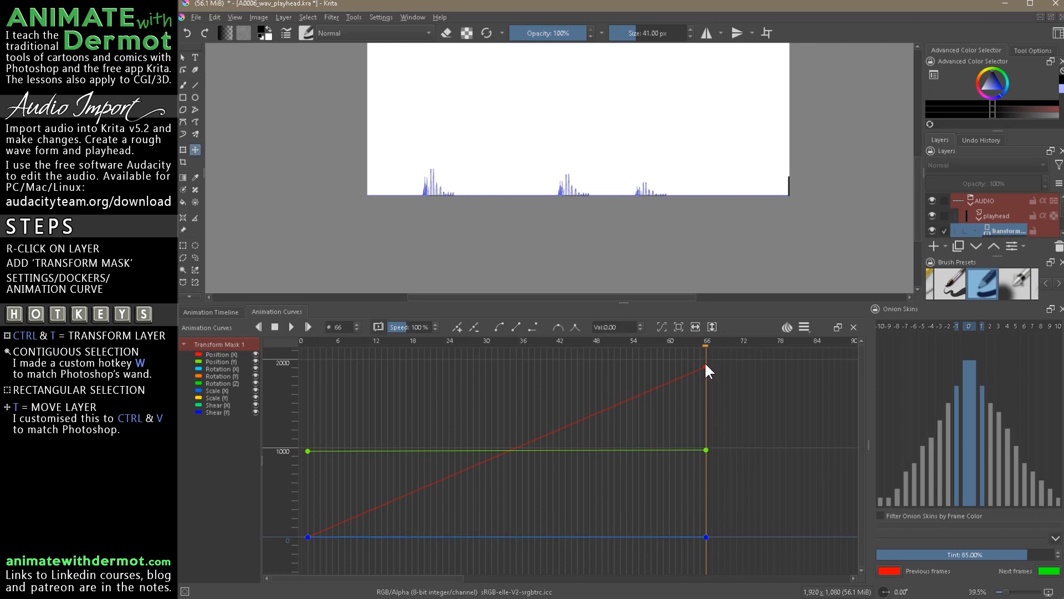
pyautogui.moveTo(706, 369); pyautogui.dragTo(502, 356)
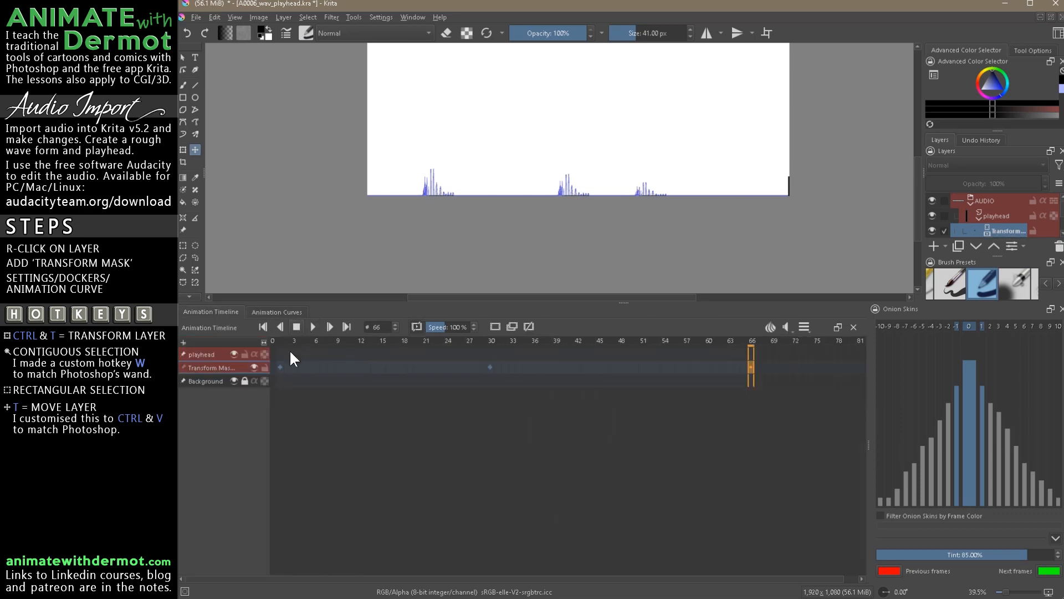
# Play the sweep from frame 1, then show Transform Mask 1's position curves ramping to frame 66.
pyautogui.click(263, 326)
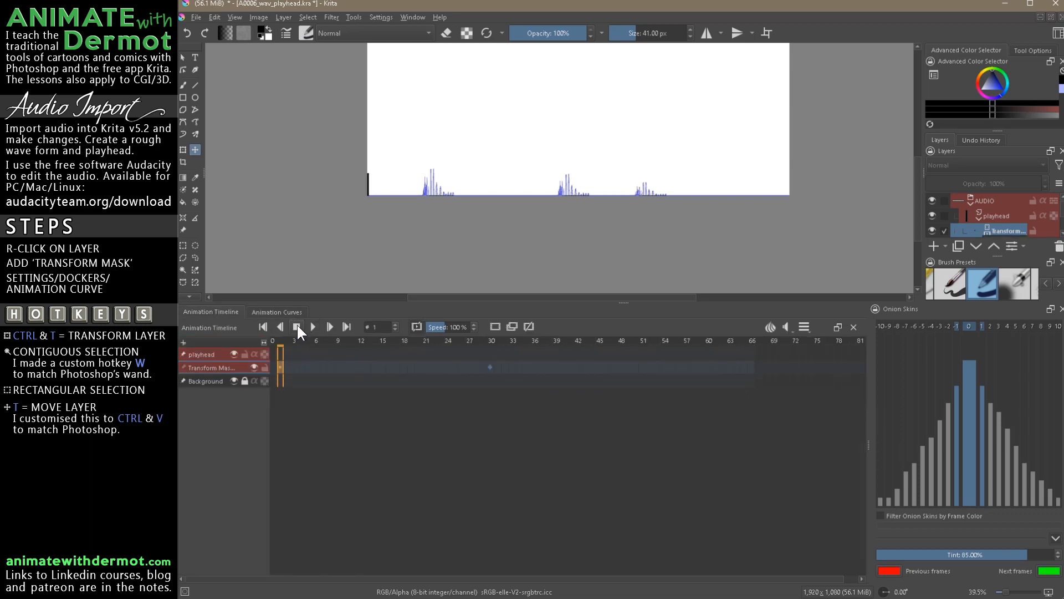
pyautogui.click(329, 326)
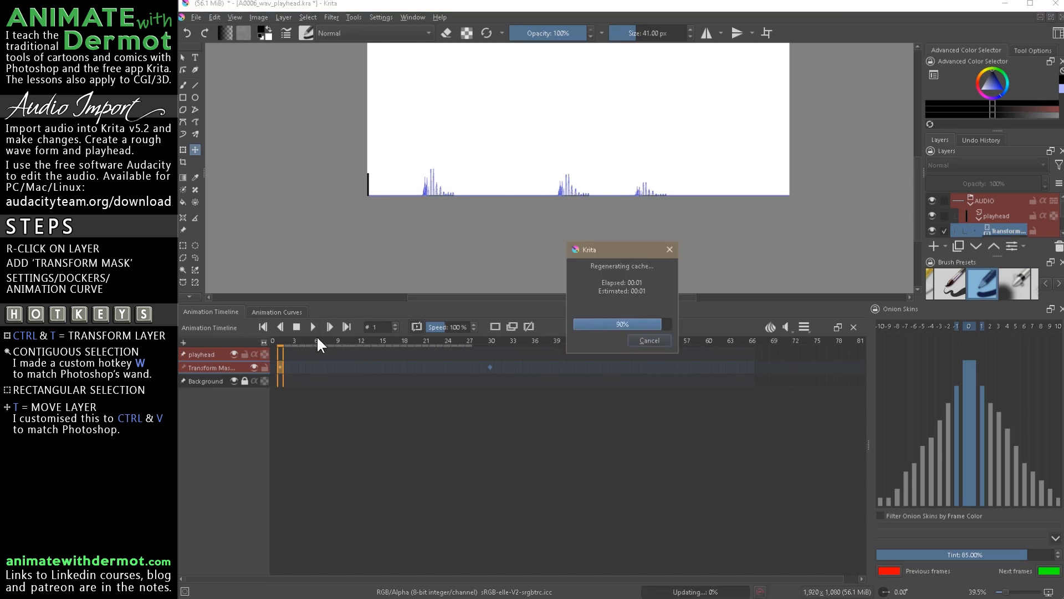
pyautogui.click(312, 327)
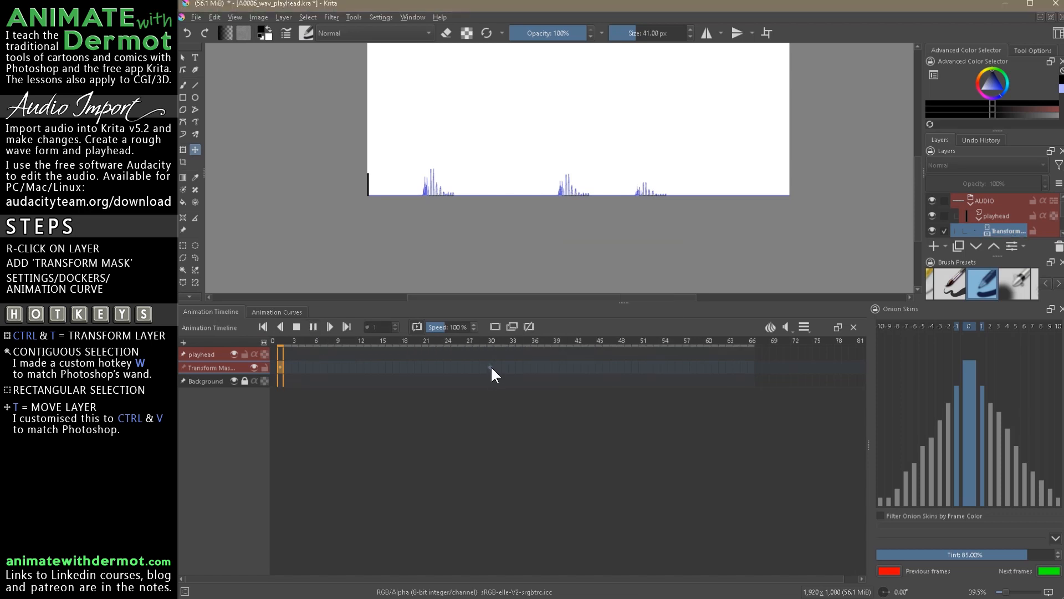
pyautogui.click(302, 366)
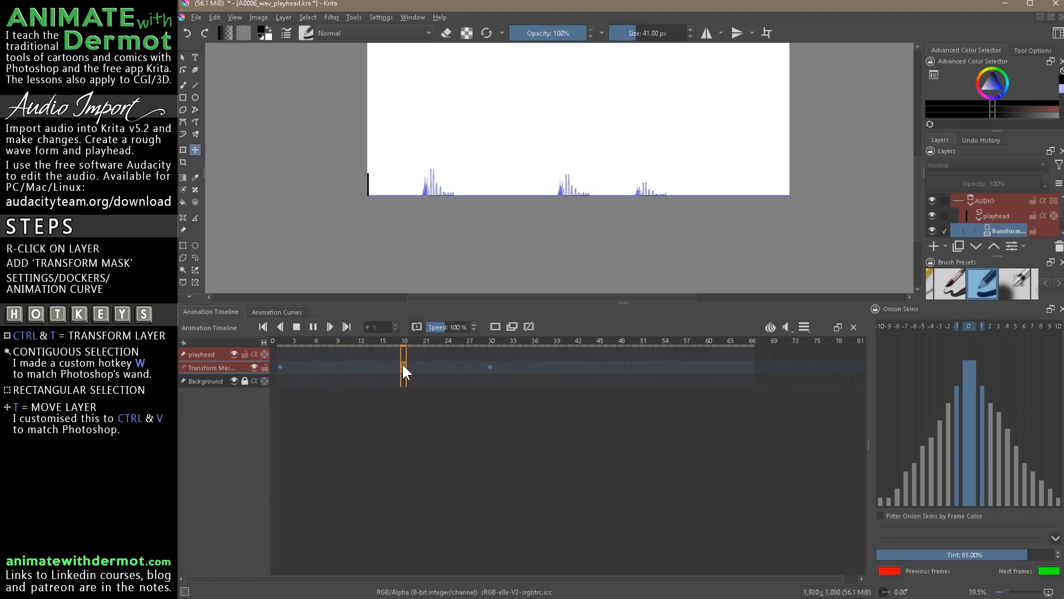
pyautogui.click(276, 312)
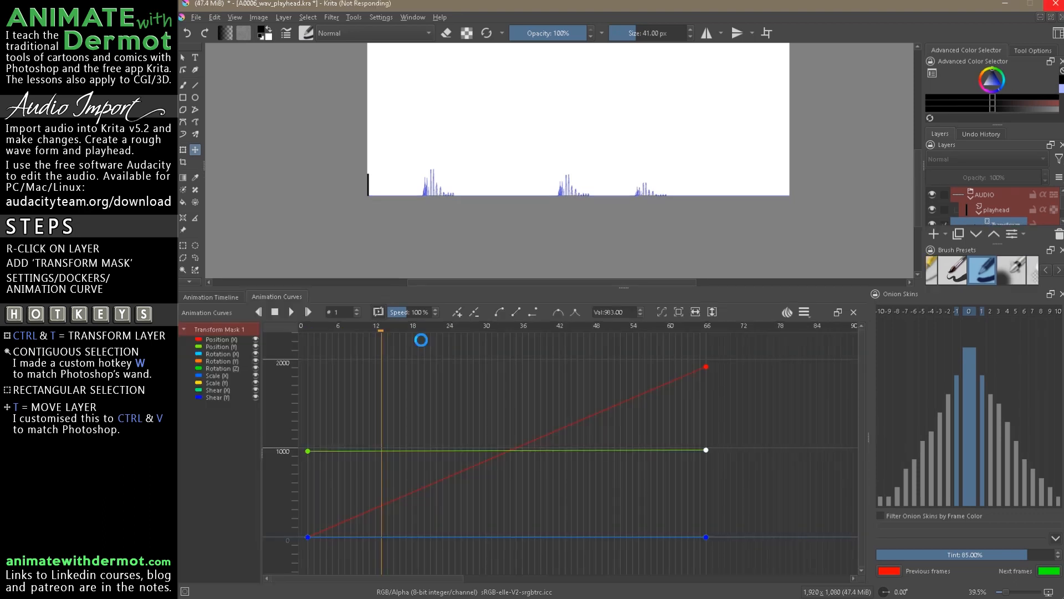